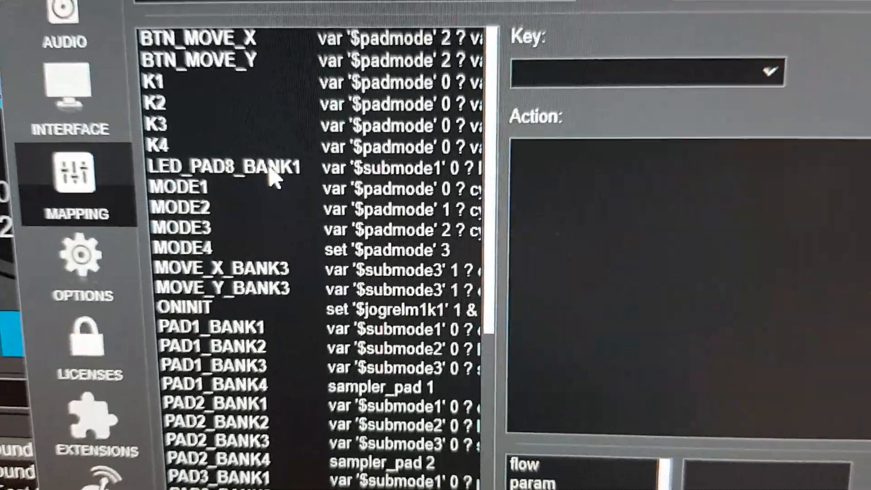
# - Select the LED_PAD8_BANK1 mapping entry to show its pad 8 colour and cue-blink action script
pyautogui.click(227, 167)
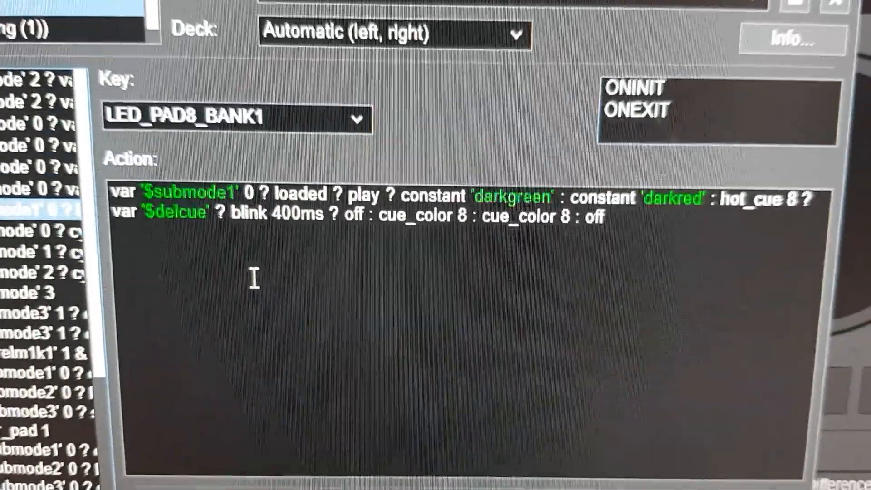